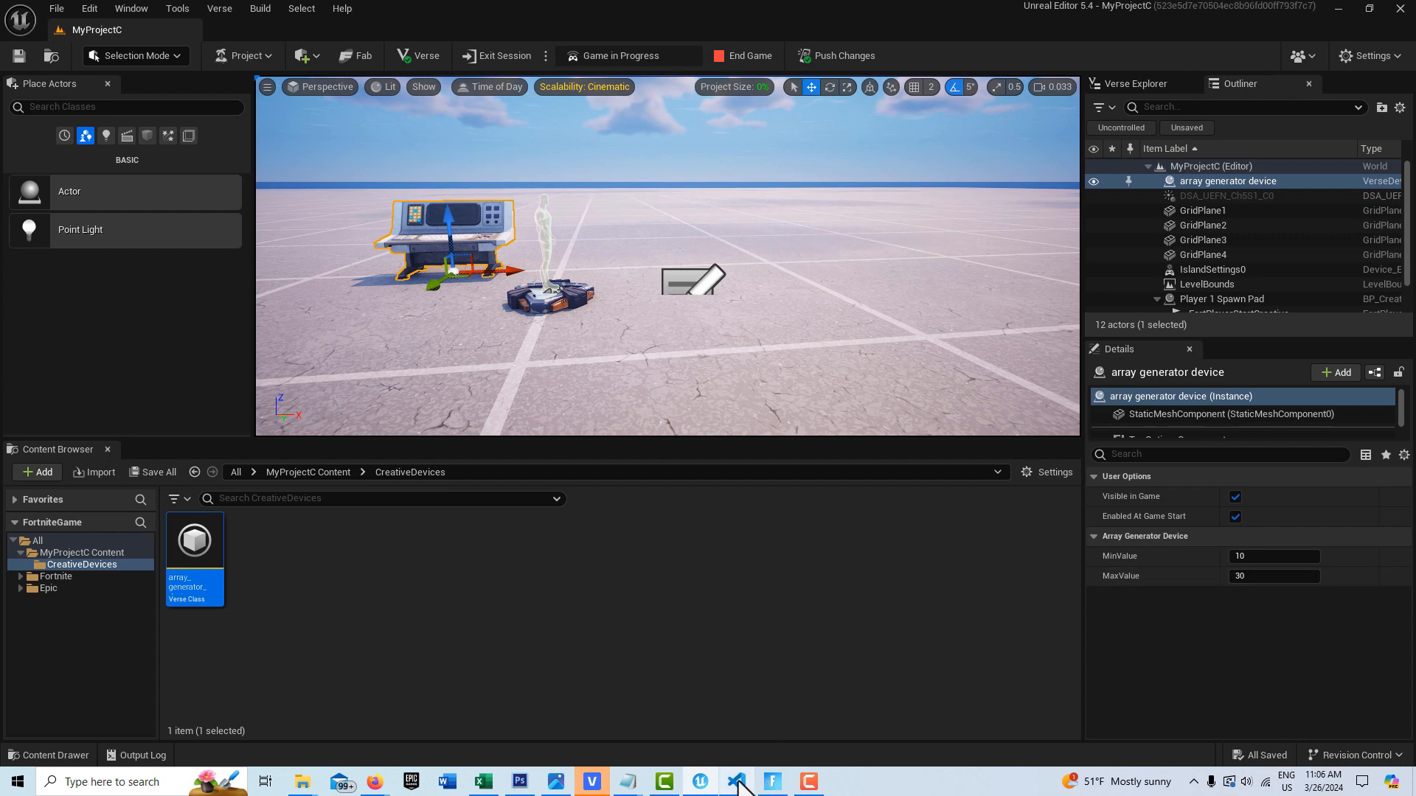
Bring up the device's Verse script in the editor and select the ArrayLength/Count region to rewrite.
click(735, 782)
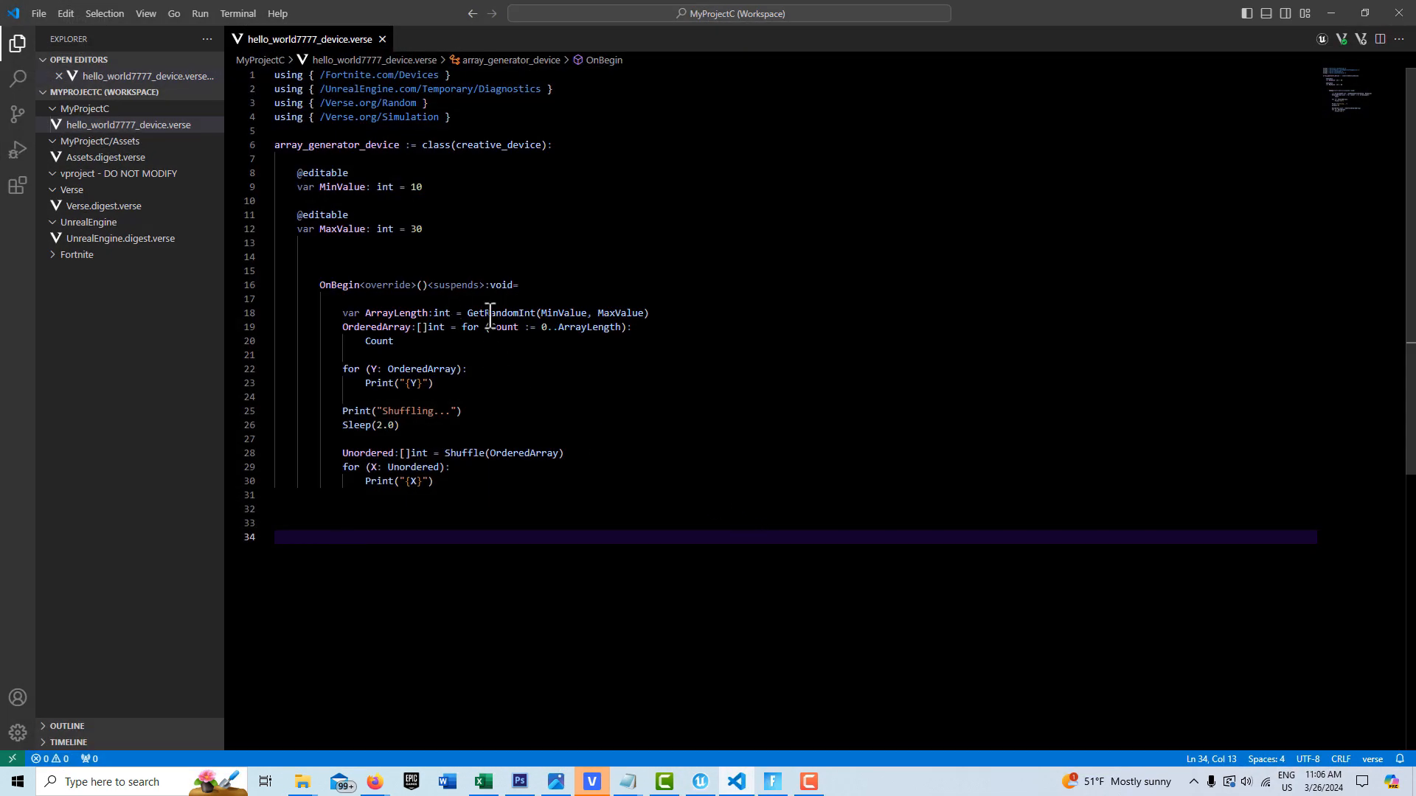
drag(291, 173, 422, 228)
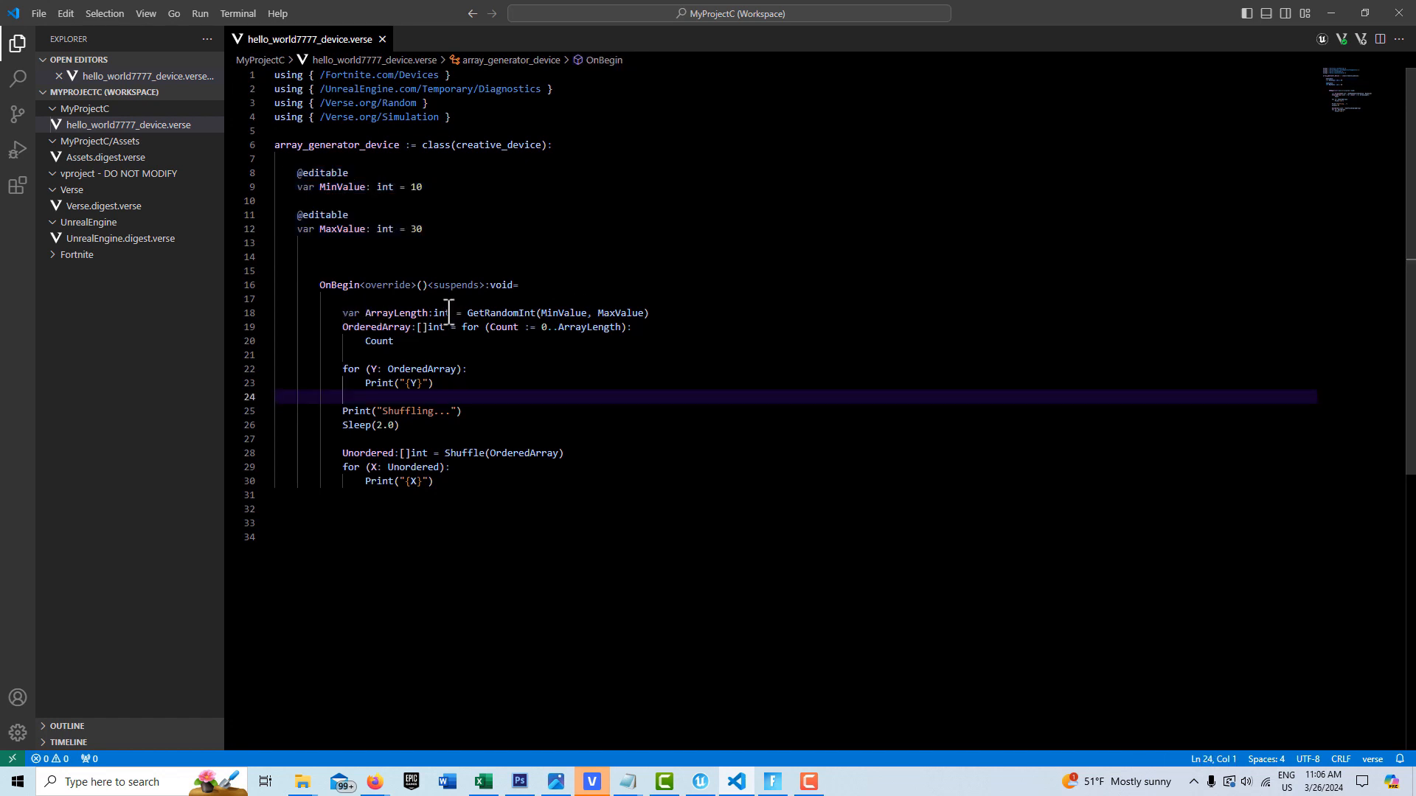
mouse_move(542, 313)
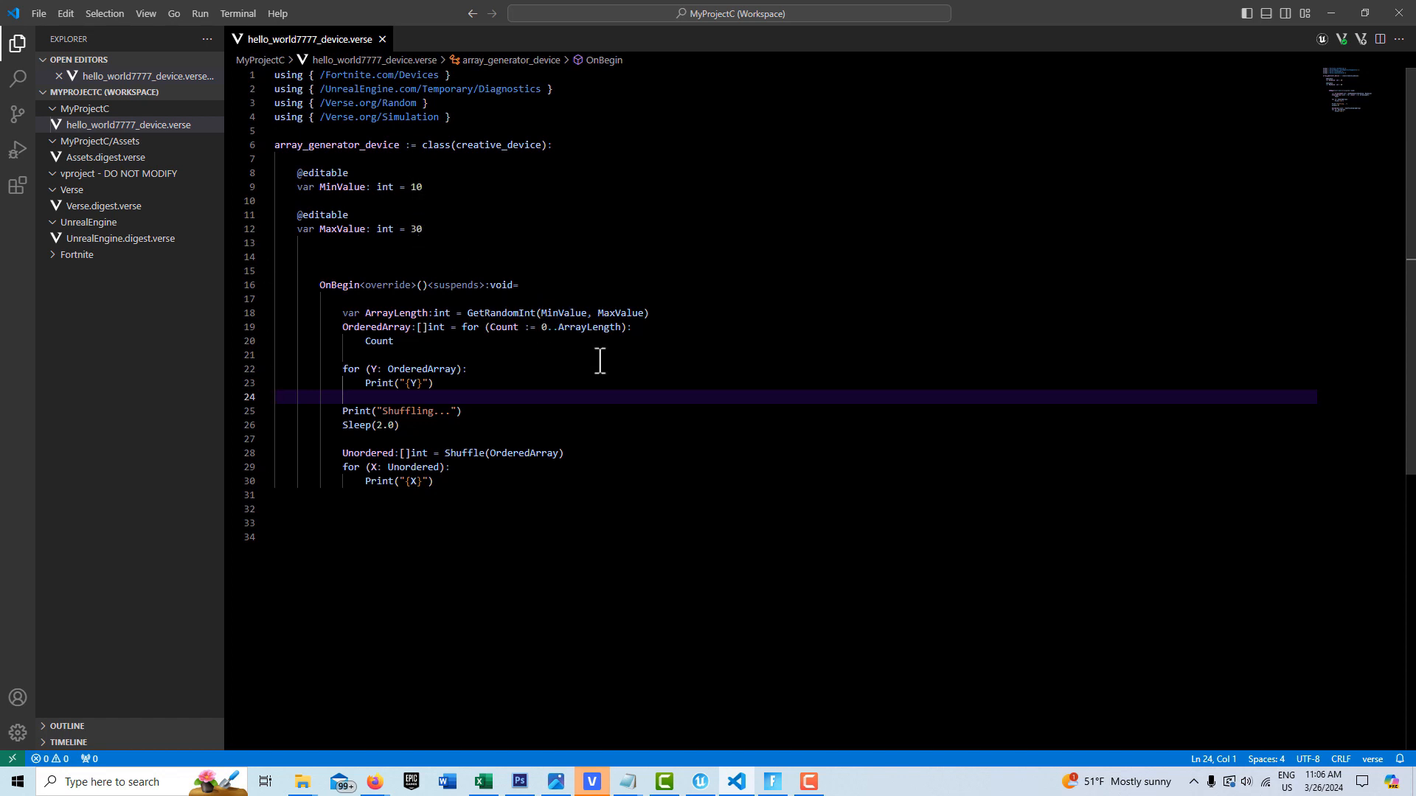
mouse_move(345, 316)
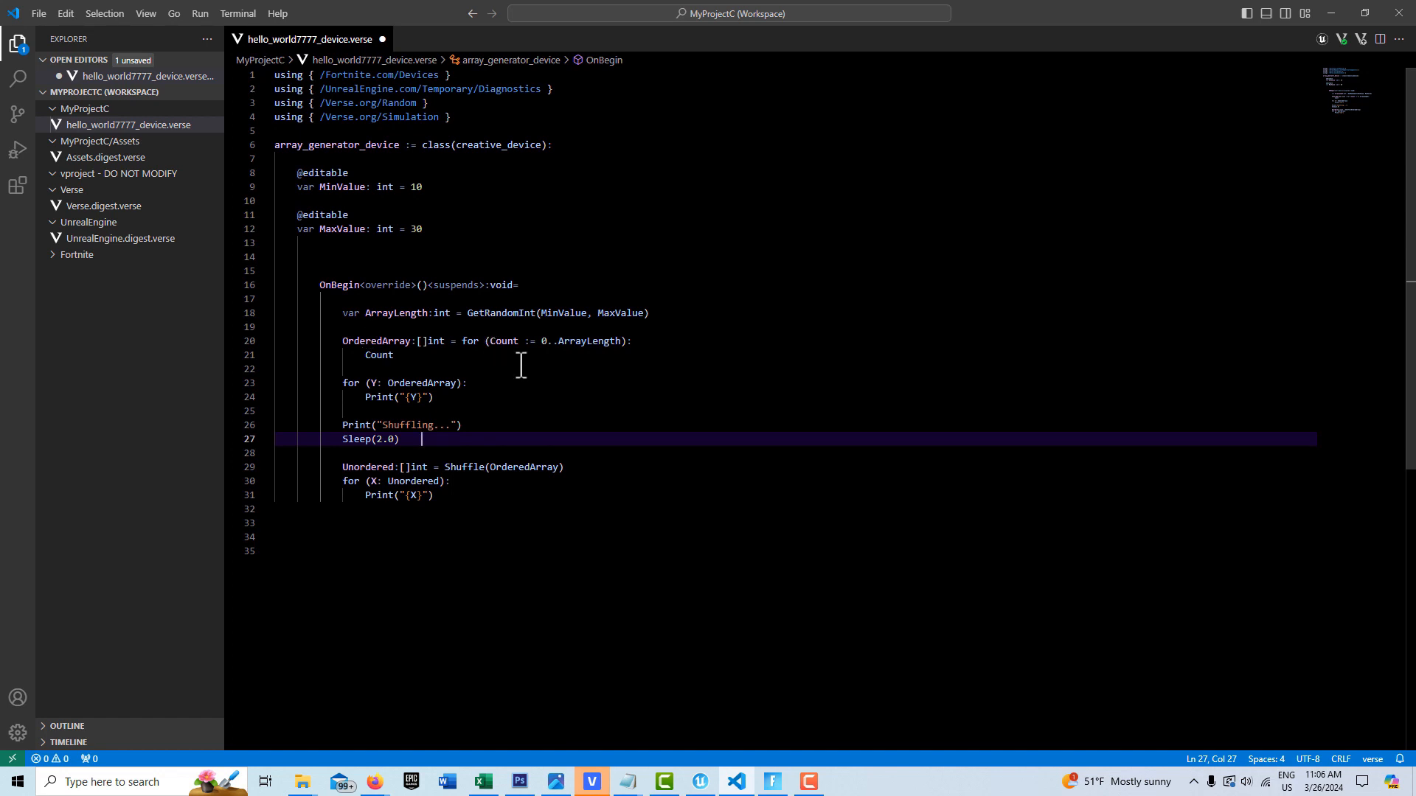
mouse_move(455, 341)
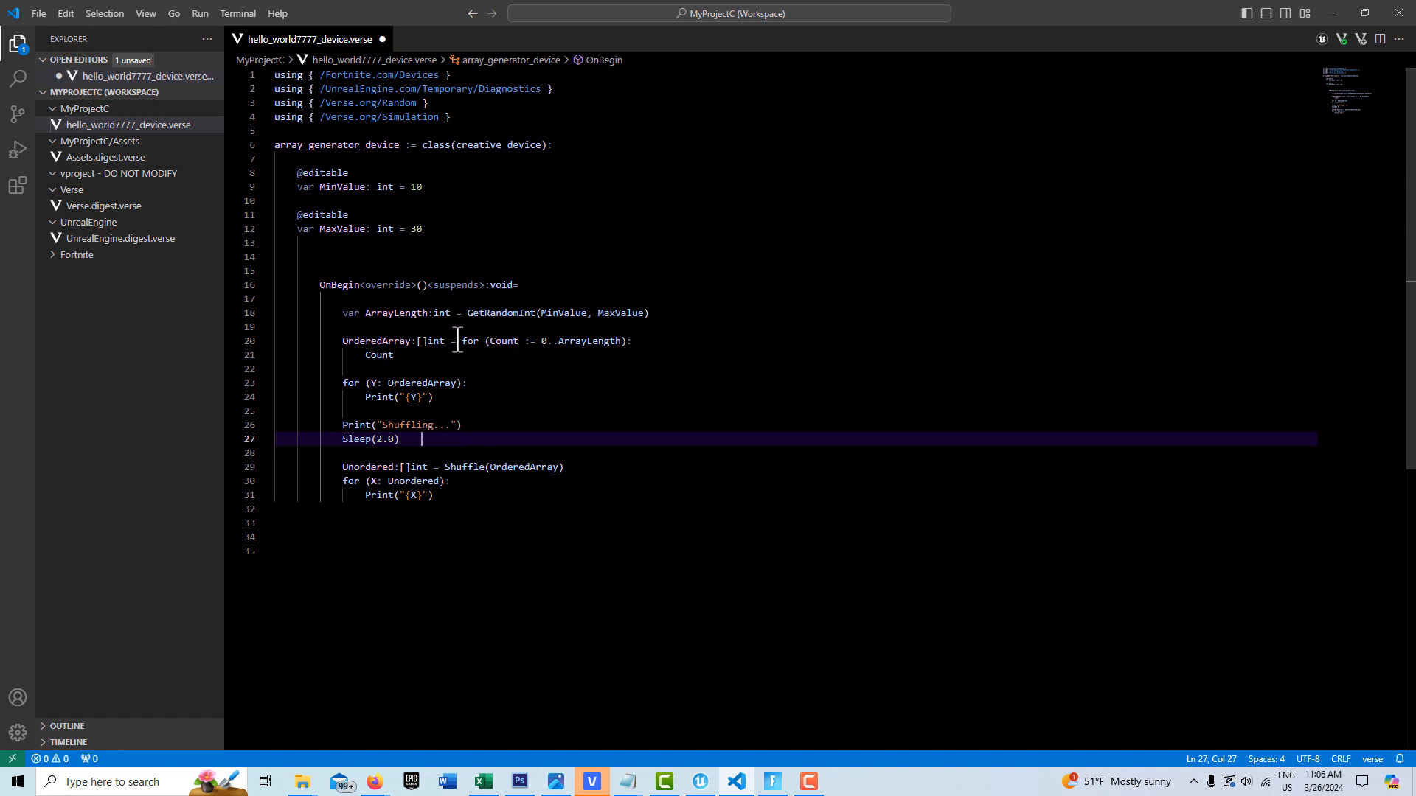
mouse_move(438, 340)
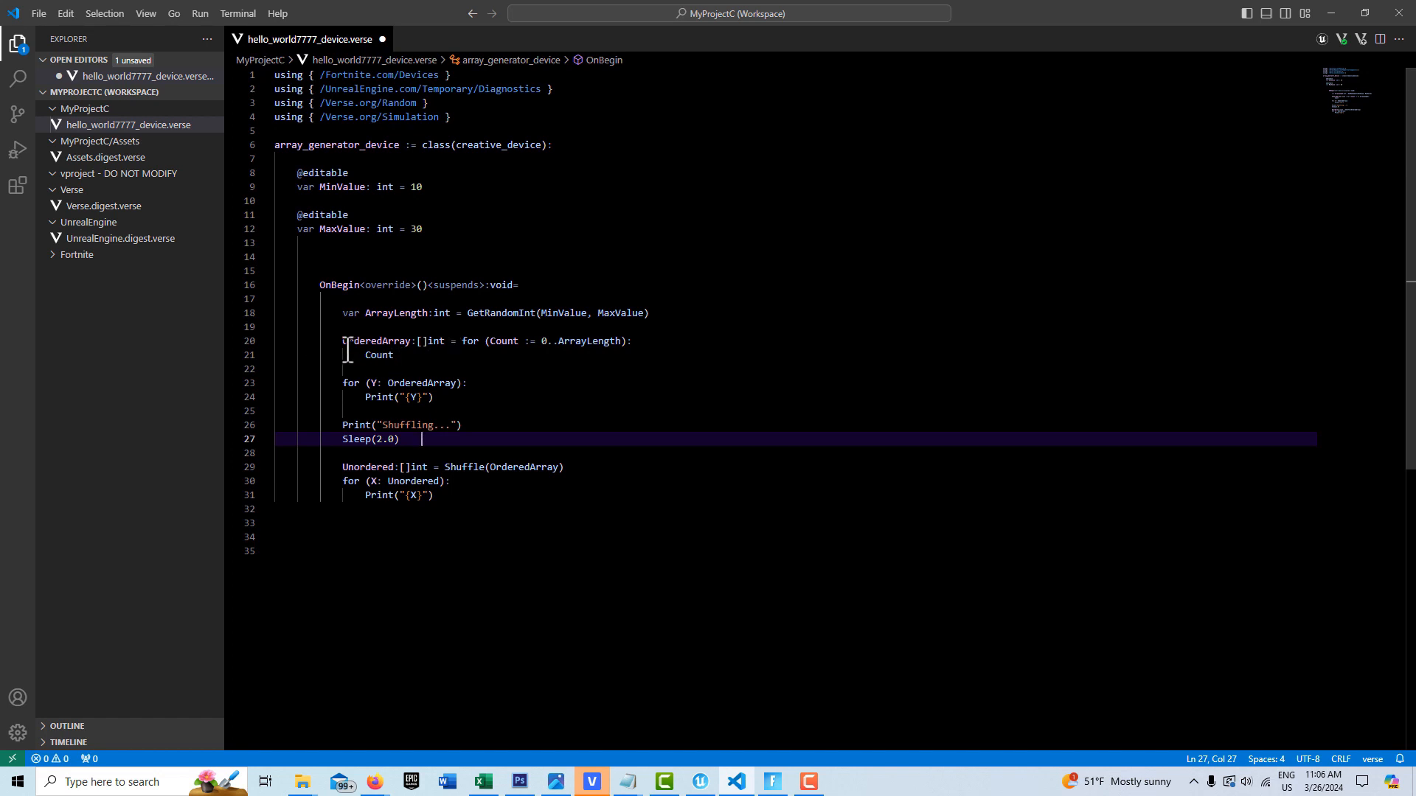
mouse_move(379, 354)
text(int)
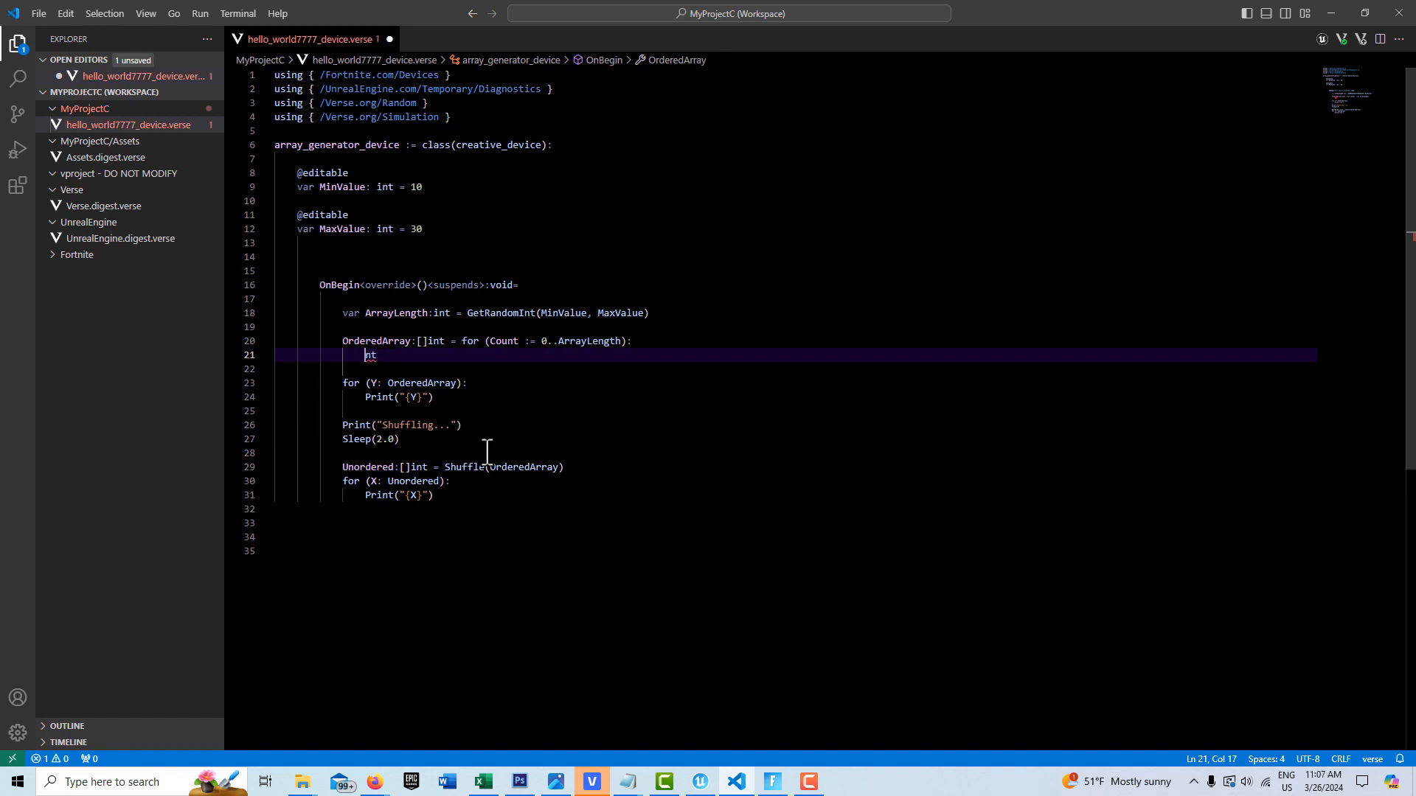
Restore Count as the OrderedArray loop result and push the Verse changes to relaunch the game.
text(Count)
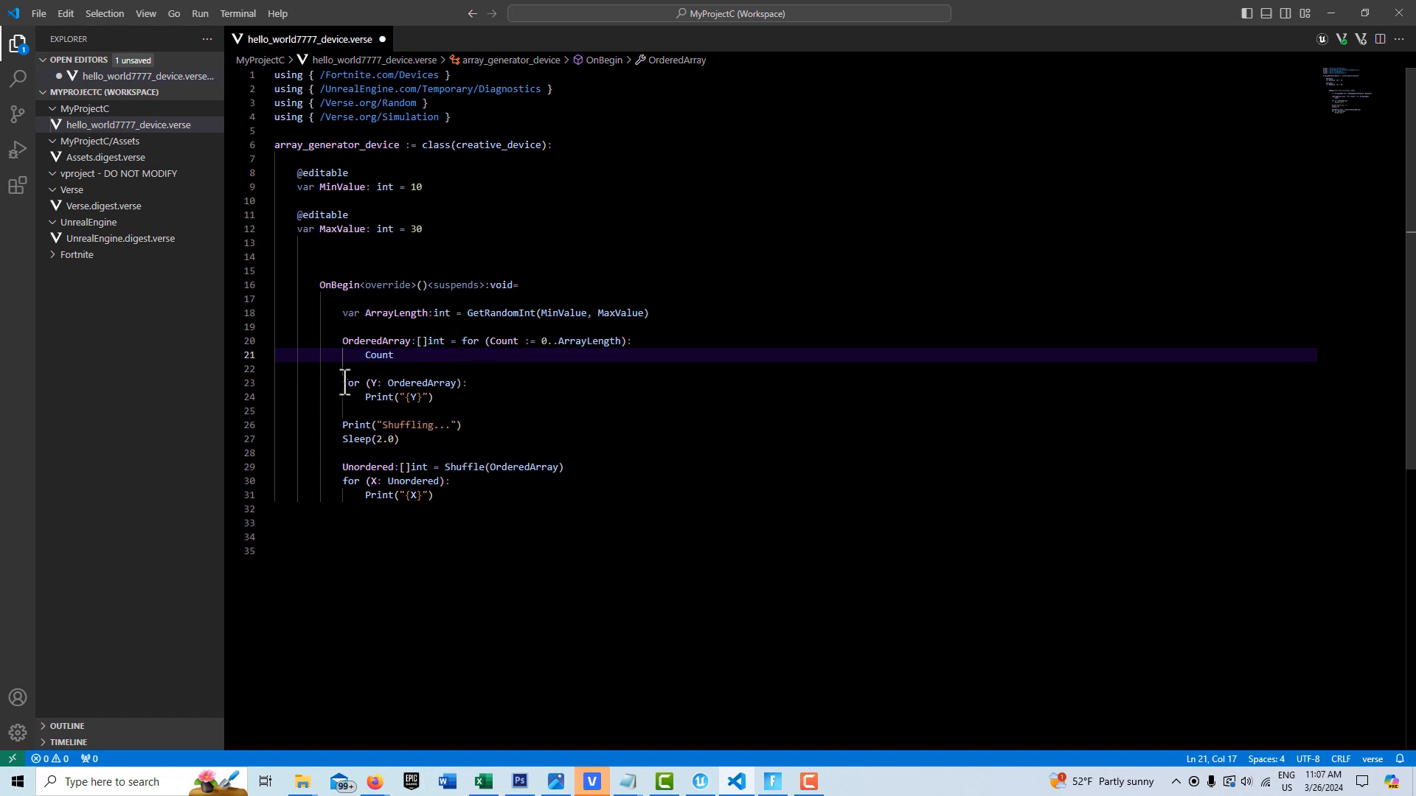
mouse_move(405, 382)
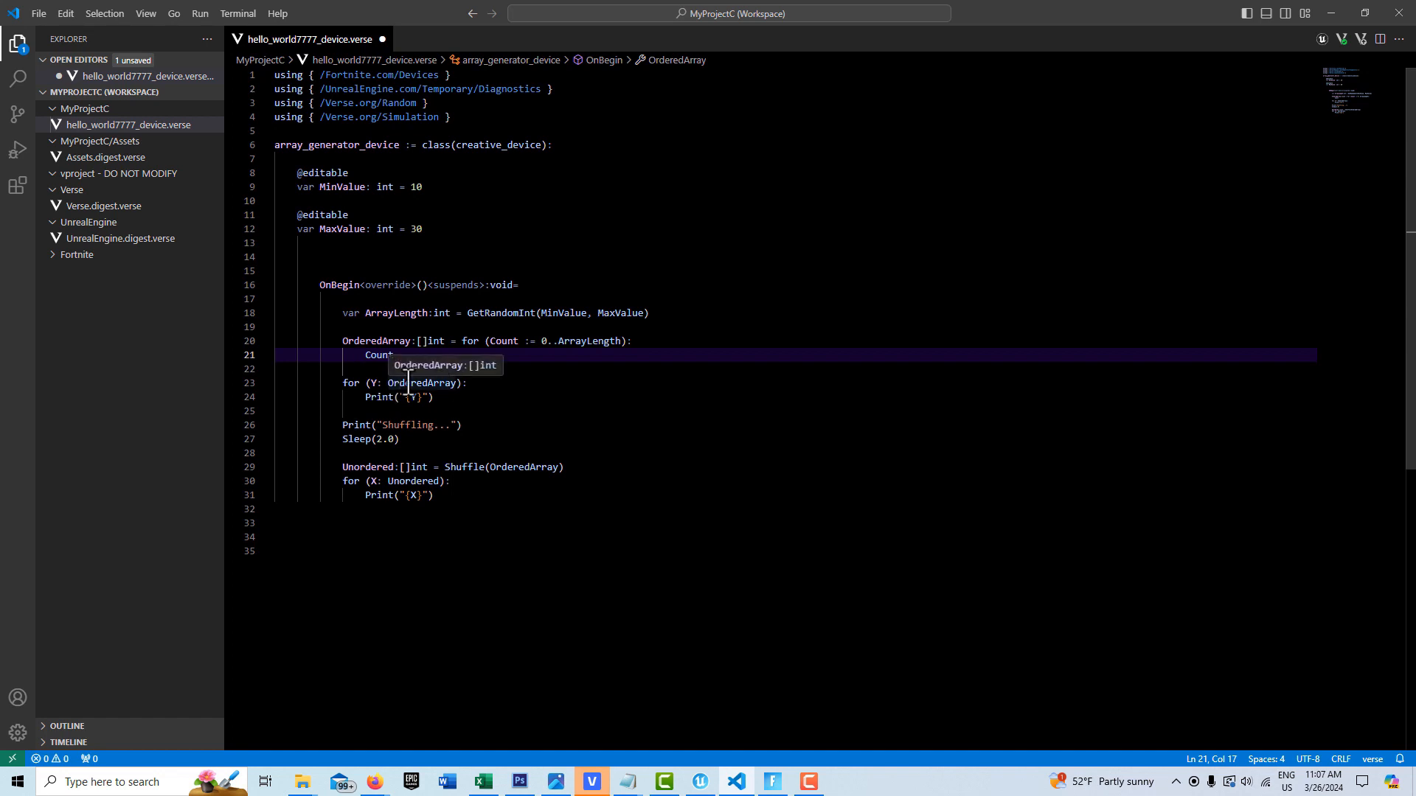
mouse_move(443, 356)
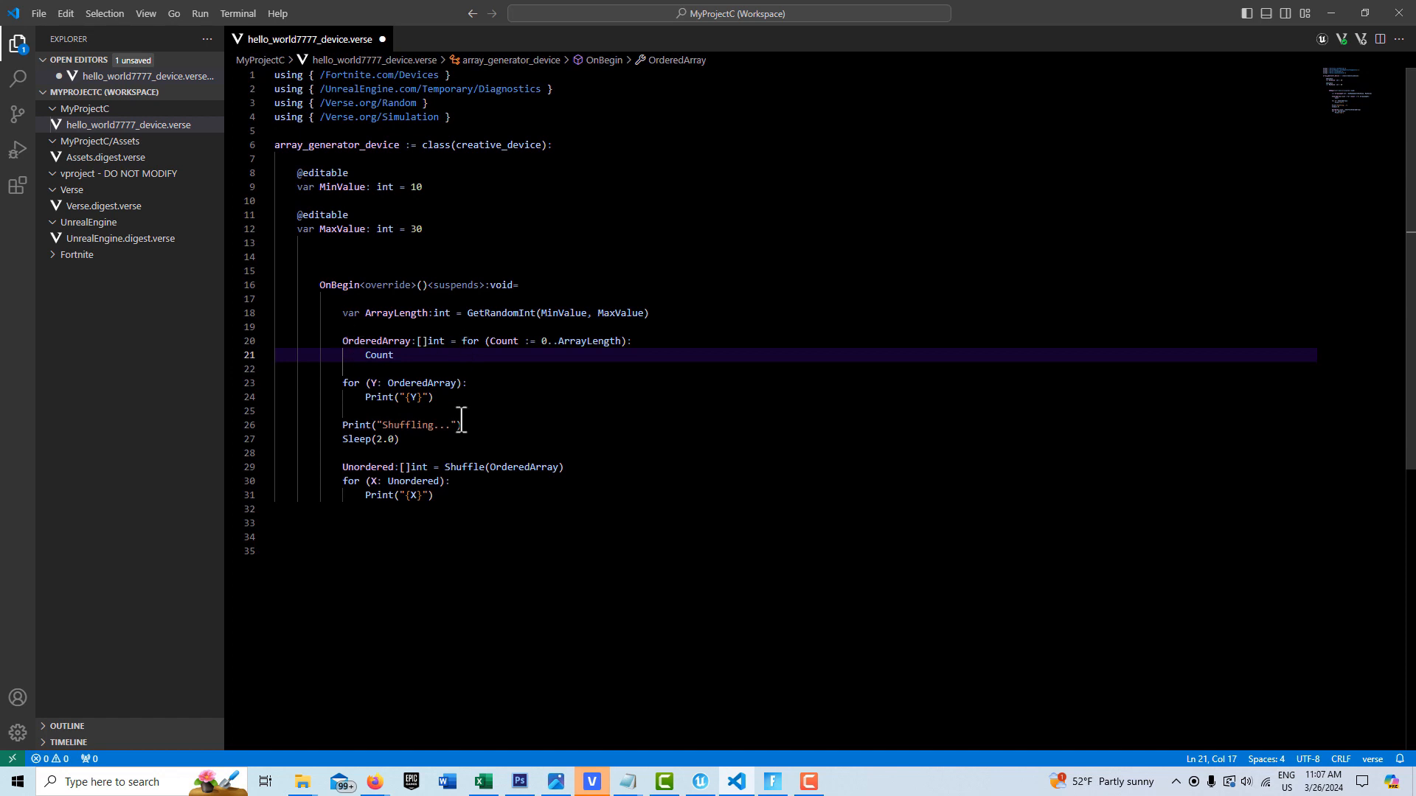
mouse_move(525, 468)
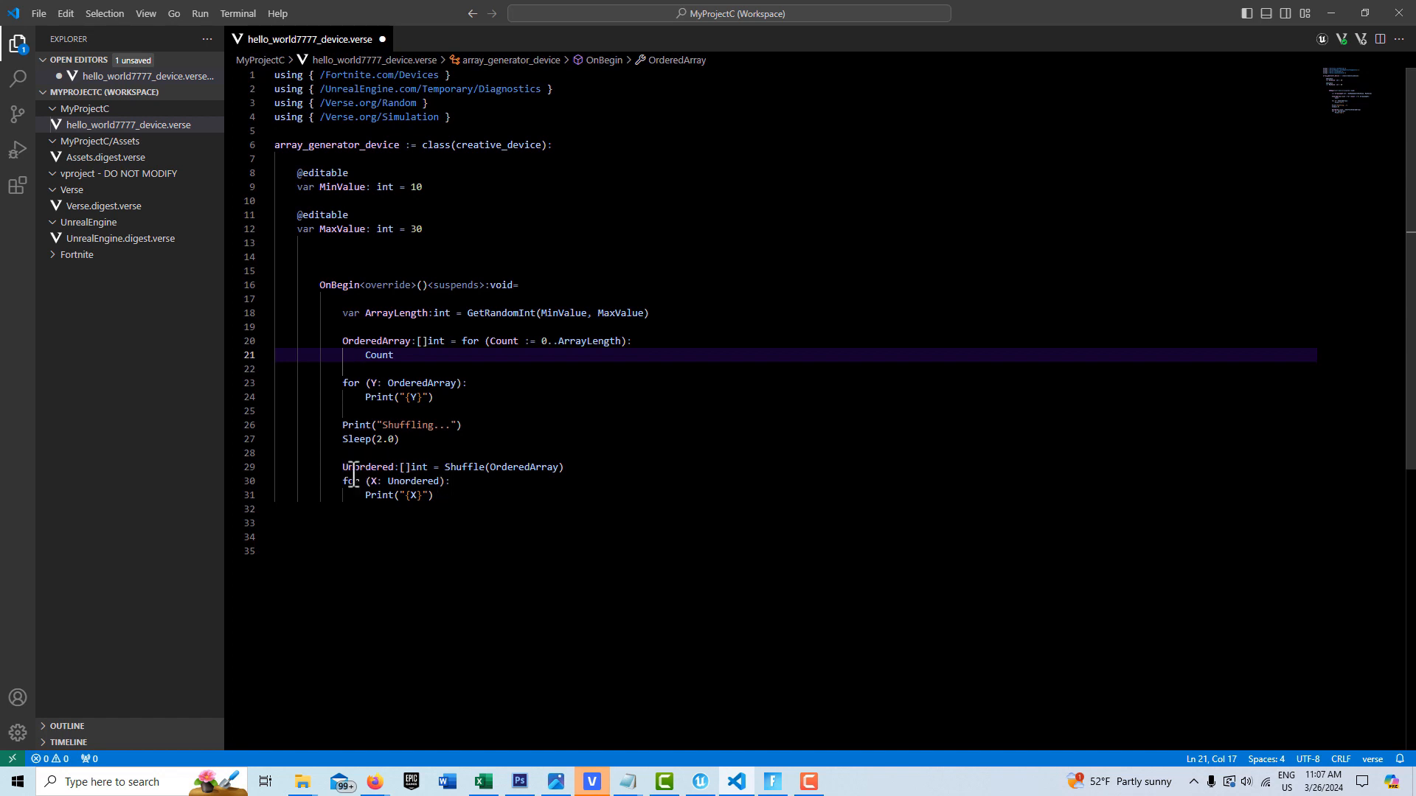
mouse_move(403, 514)
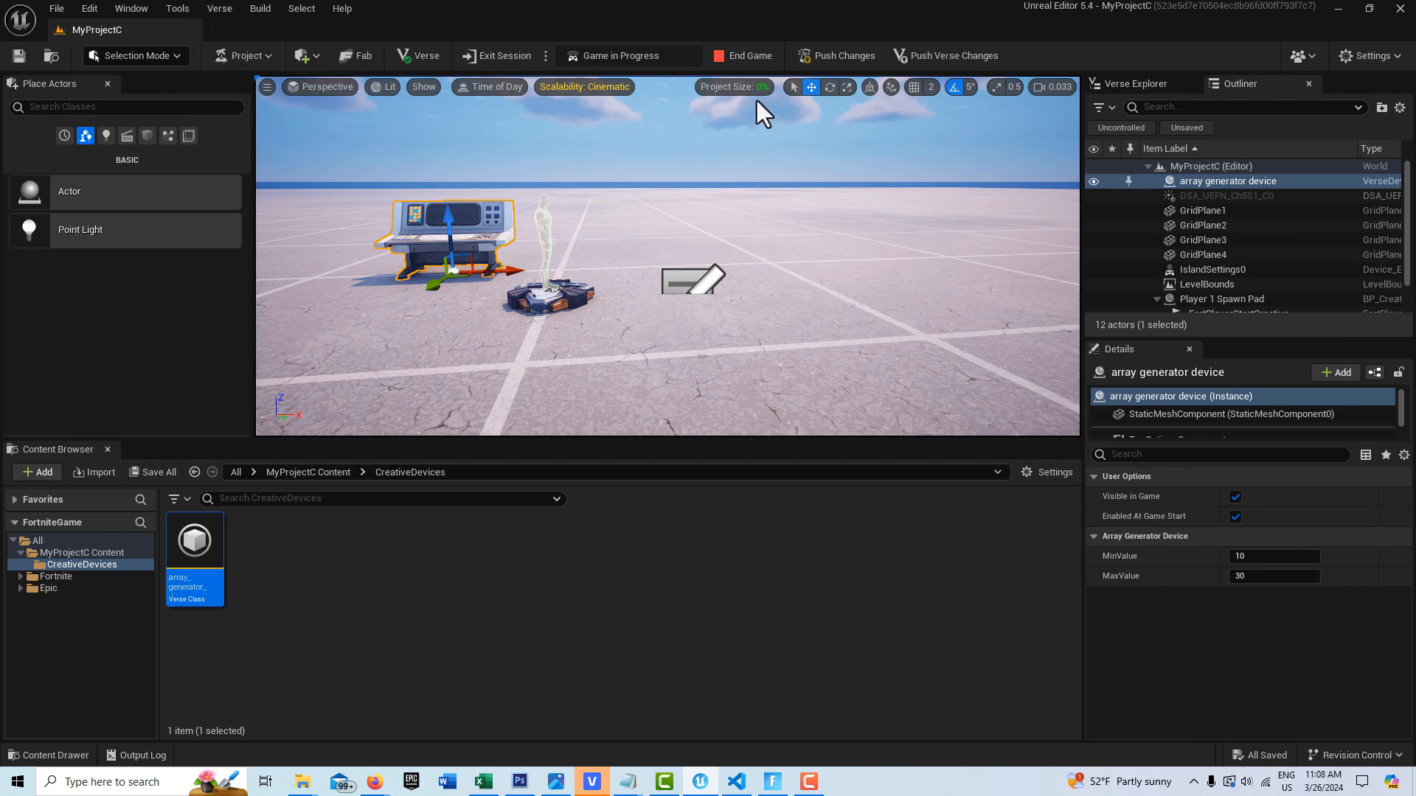
click(617, 54)
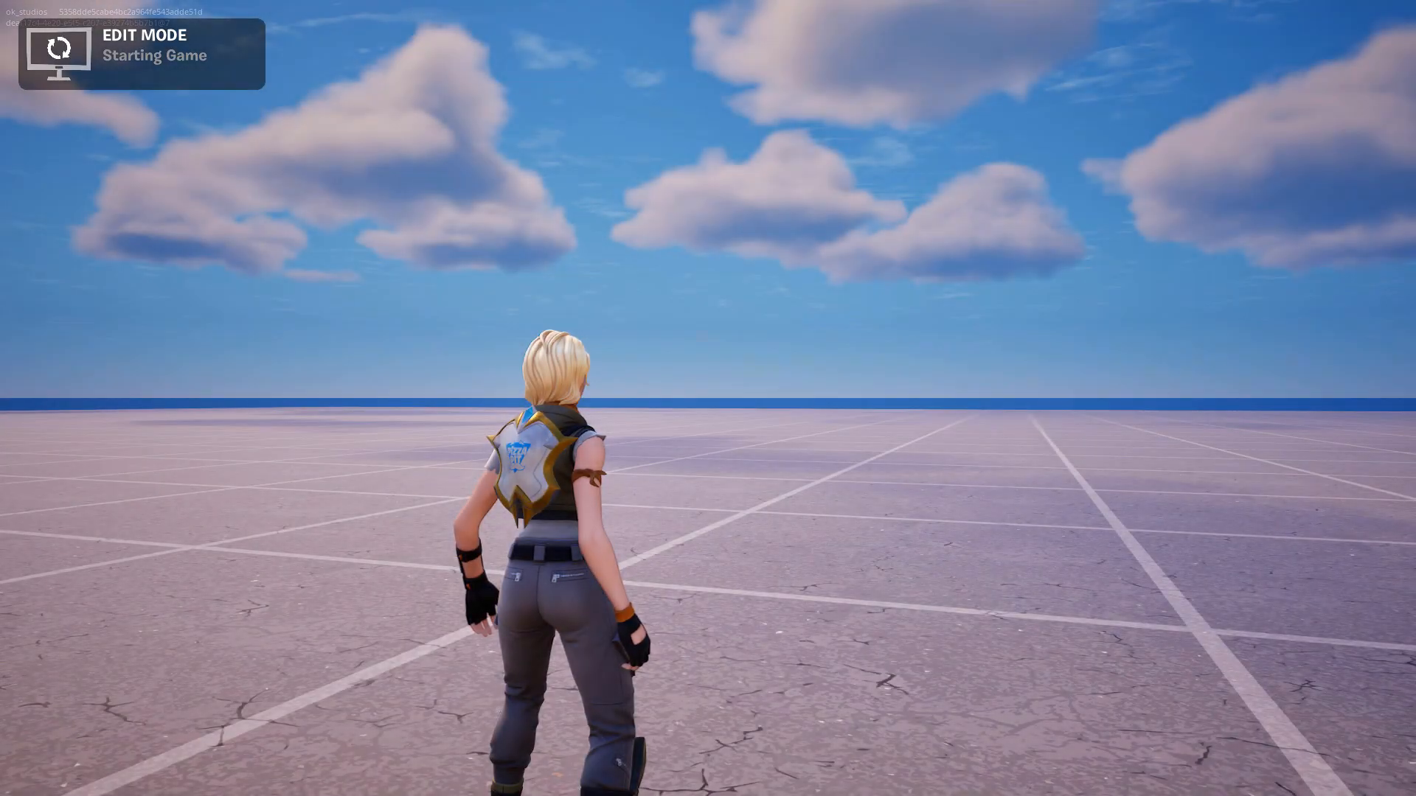